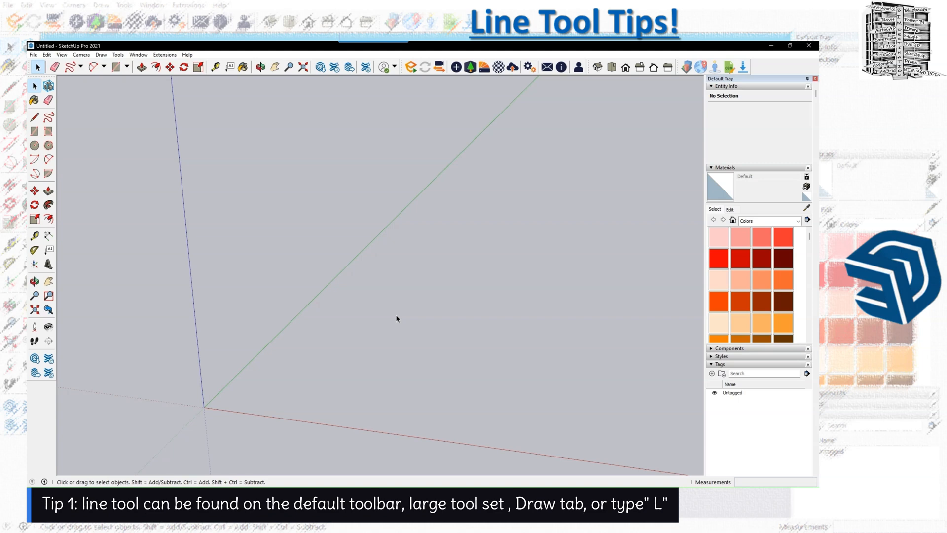
pyautogui.moveTo(81, 67)
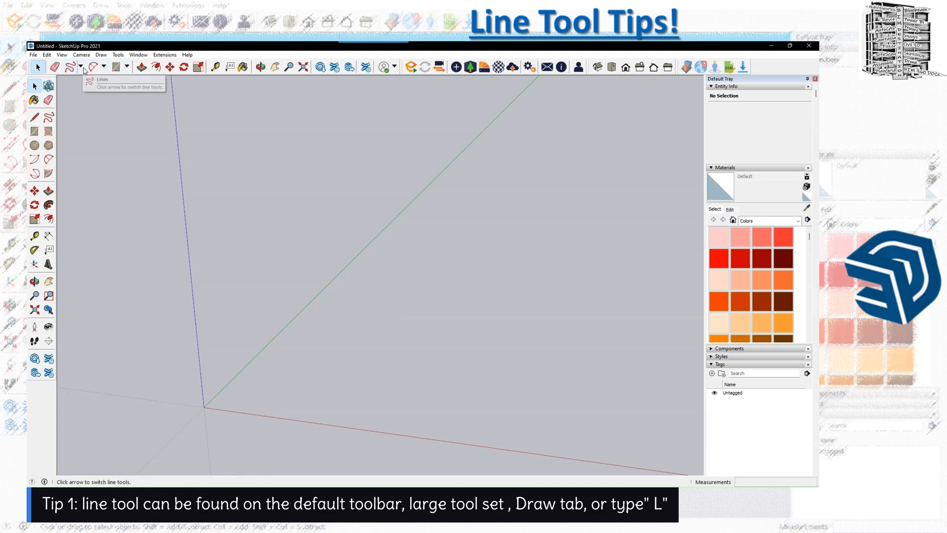
# - Bring up the toolbar checklist, trying the Line and Freehand tool buttons along the way
pyautogui.click(103, 66)
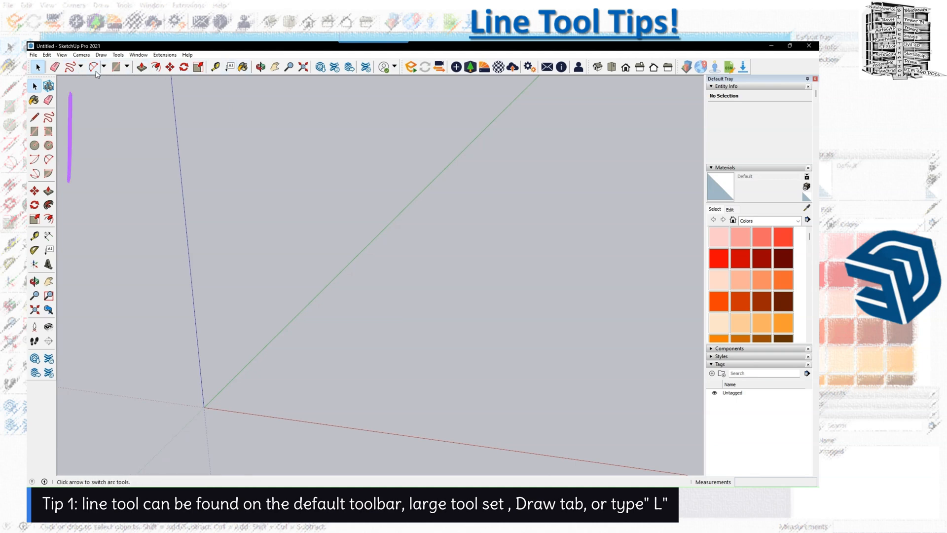
pyautogui.click(69, 67)
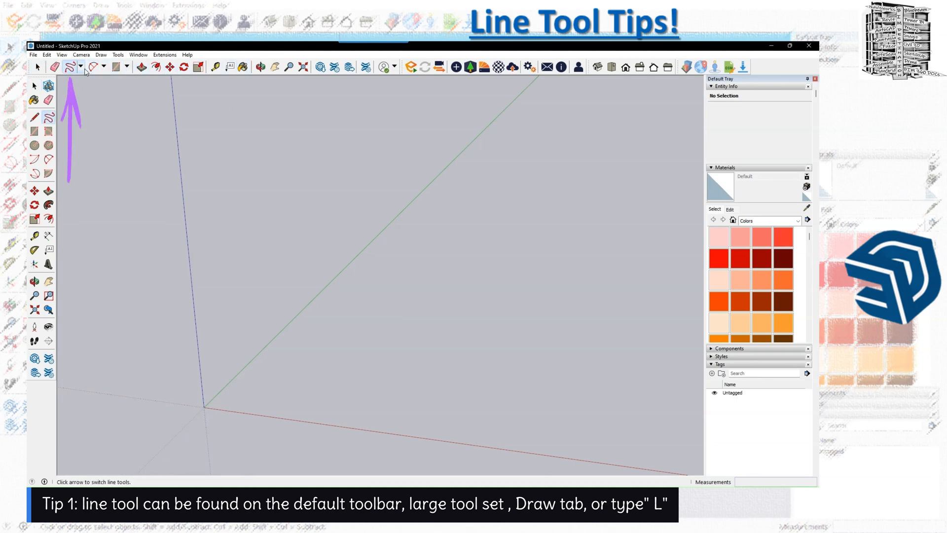
pyautogui.click(68, 67)
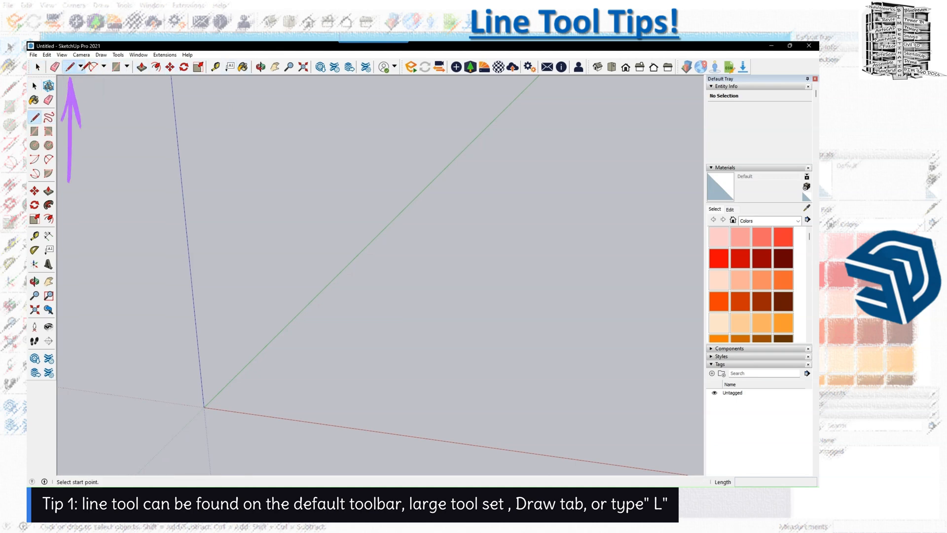
pyautogui.click(87, 68)
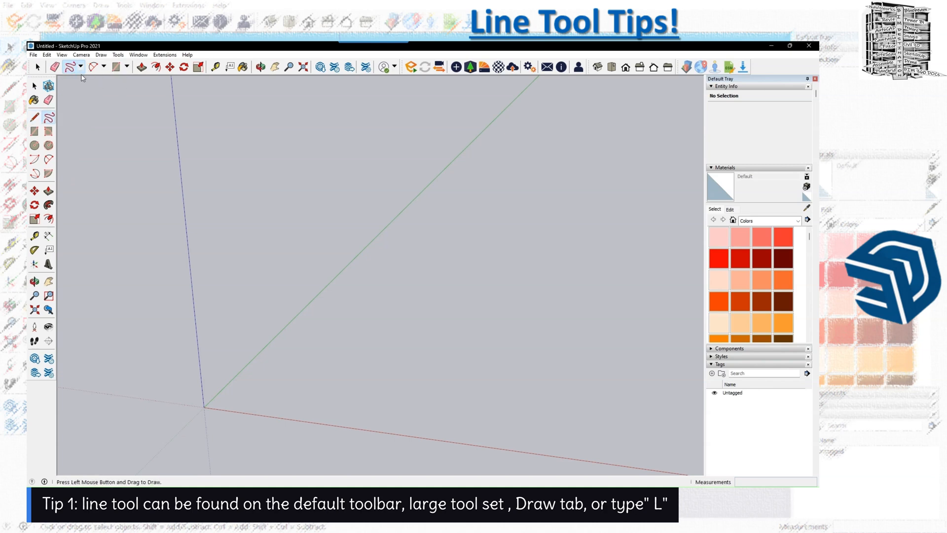
pyautogui.click(82, 66)
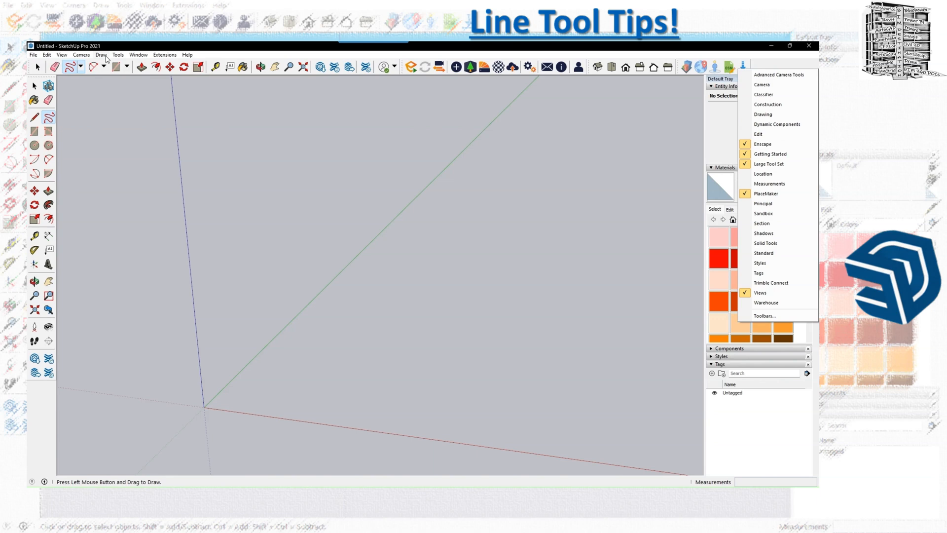
# - Show the Draw menu with its Lines, Arcs, Shapes, Sandbox and 3D Text entries
pyautogui.click(101, 55)
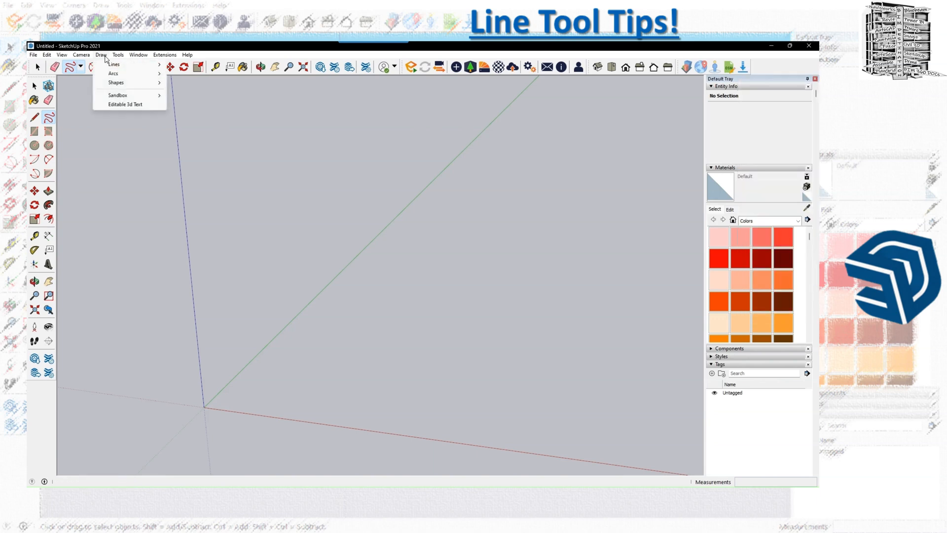
pyautogui.moveTo(114, 64)
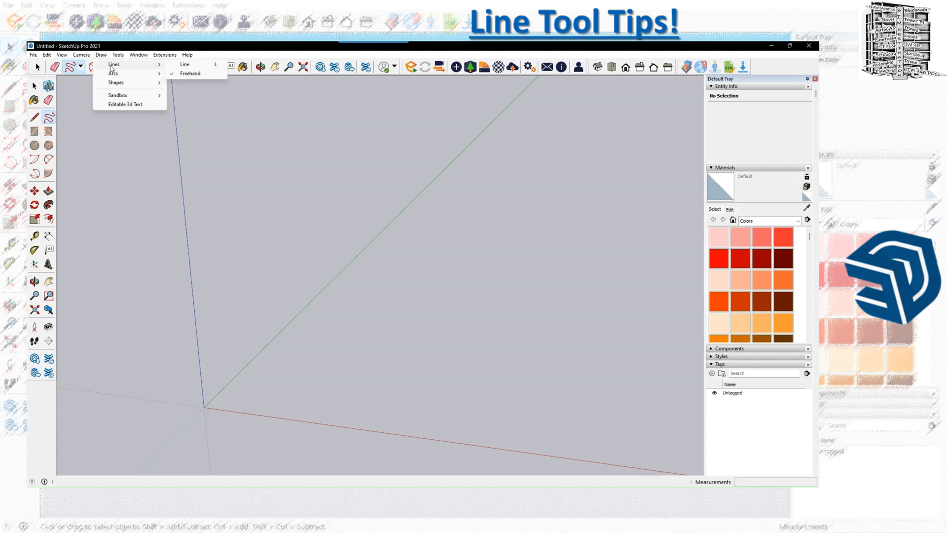
pyautogui.moveTo(189, 73)
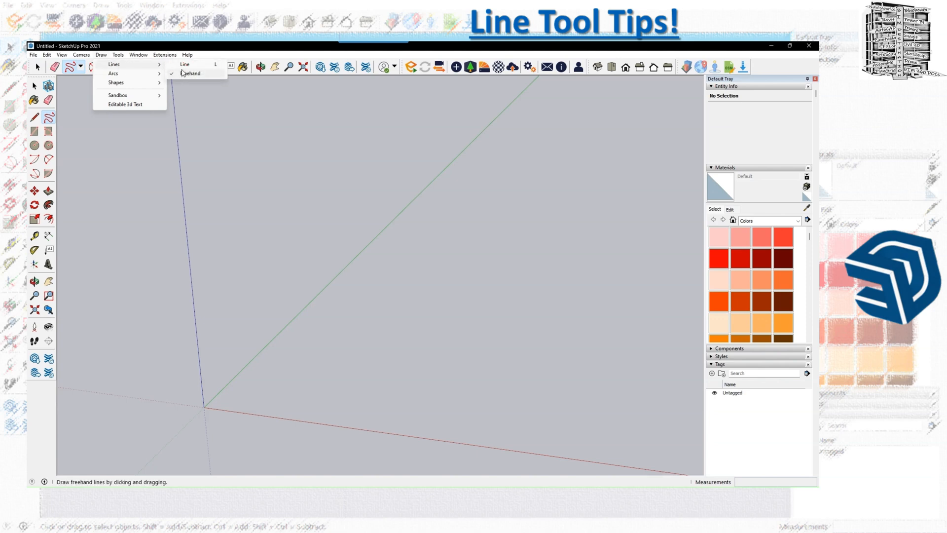
pyautogui.moveTo(185, 64)
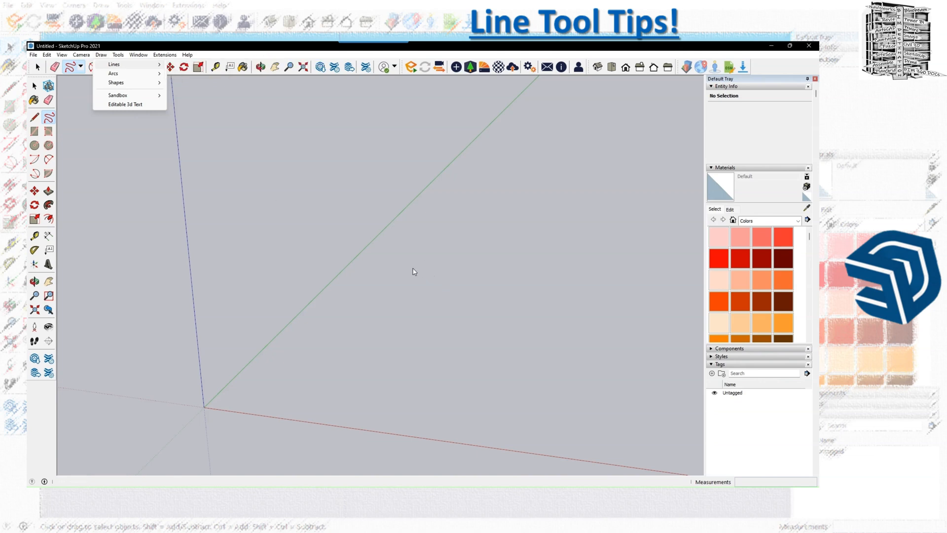
# - Dismiss the Draw menu and start a straight line near the middle of the model
pyautogui.click(113, 64)
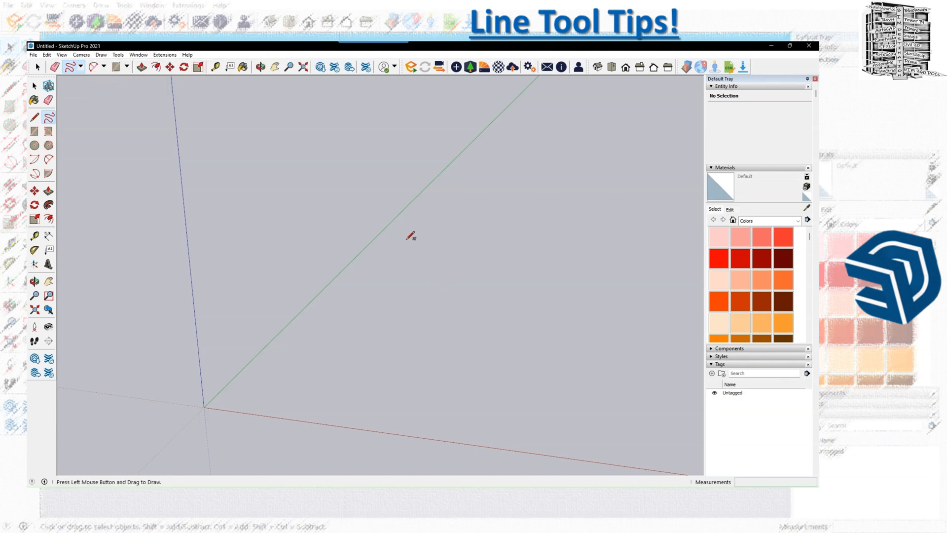
pyautogui.moveTo(378, 226)
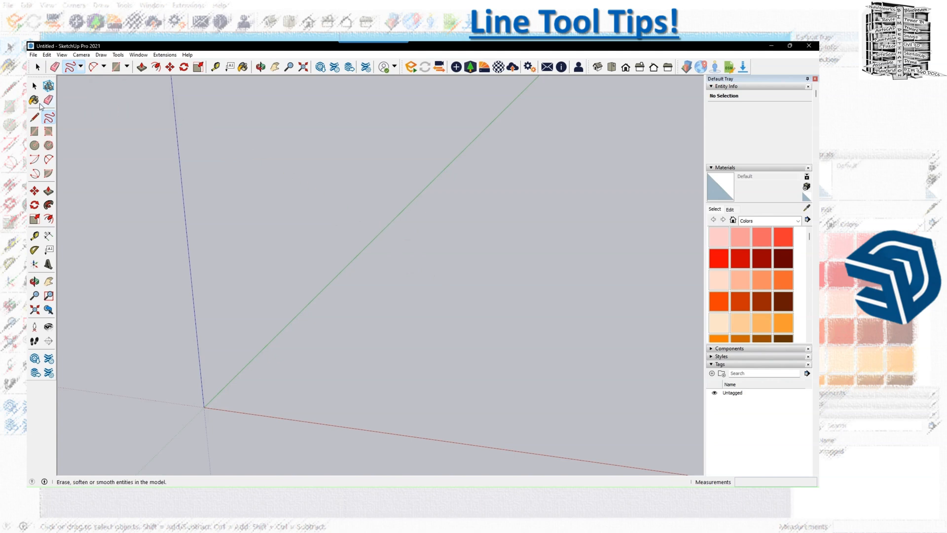
pyautogui.click(35, 117)
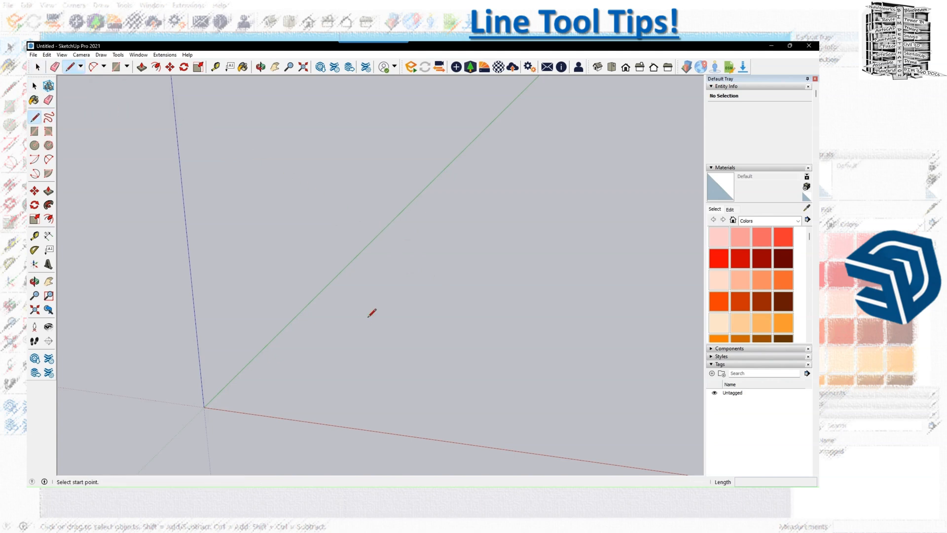
pyautogui.moveTo(251, 248)
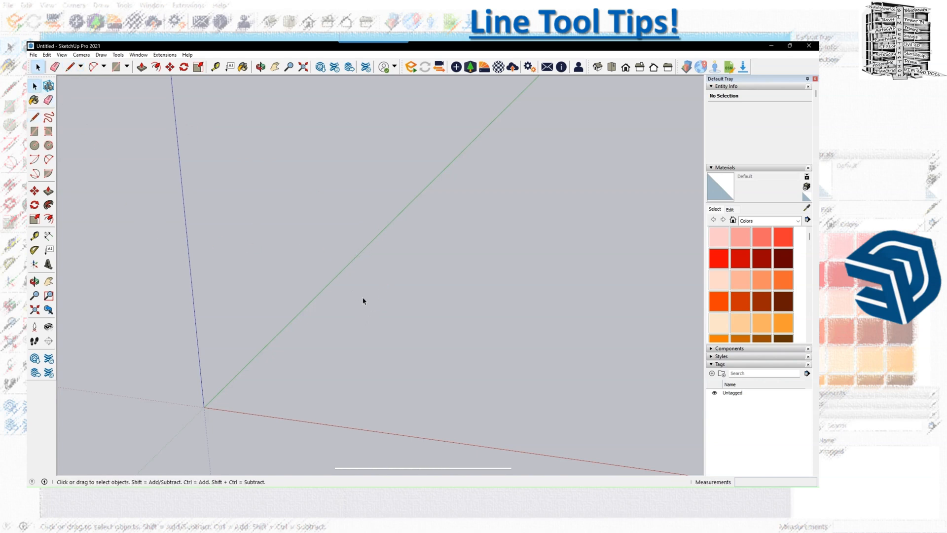
pyautogui.click(69, 66)
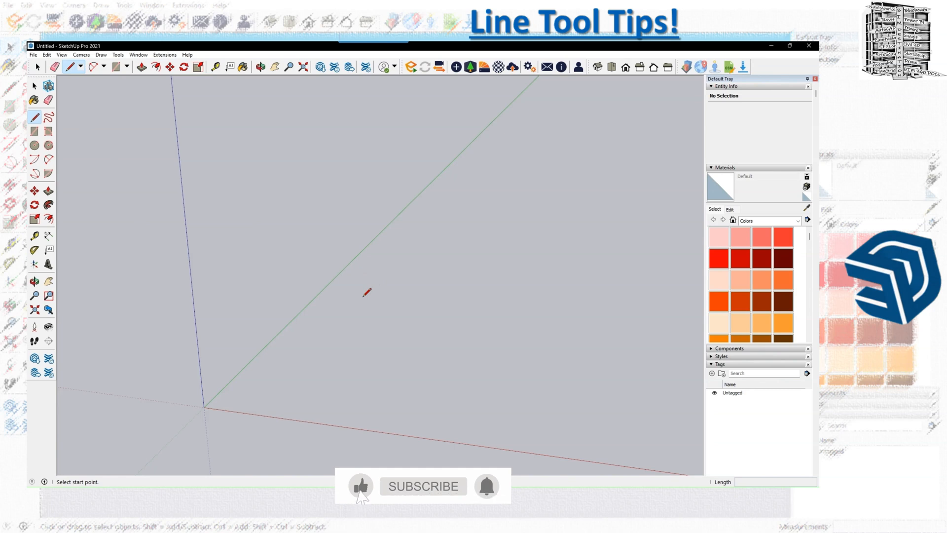
pyautogui.click(424, 486)
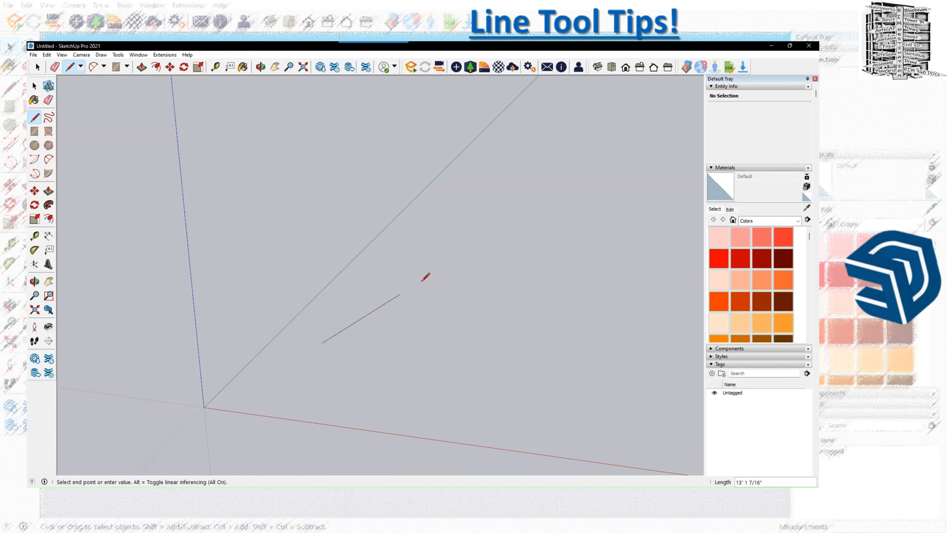
pyautogui.moveTo(430, 218)
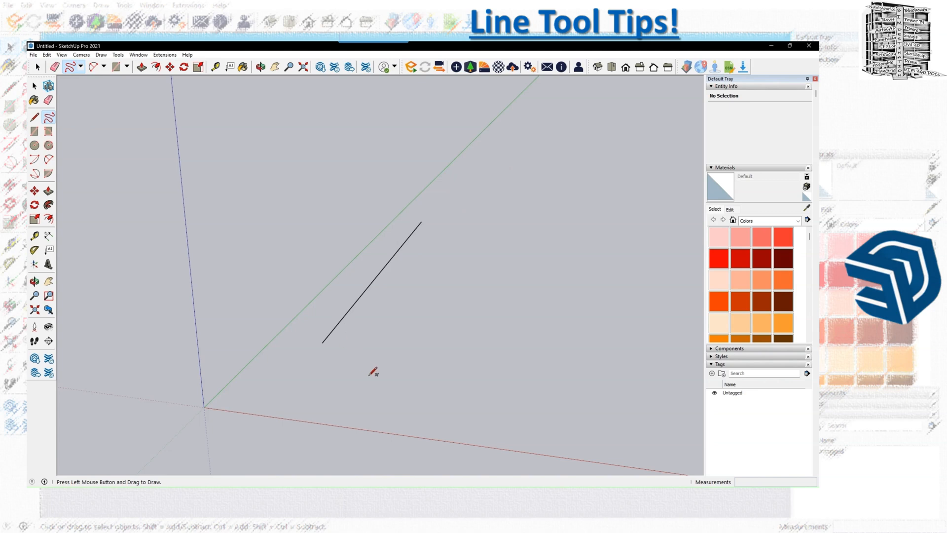
pyautogui.moveTo(372, 341)
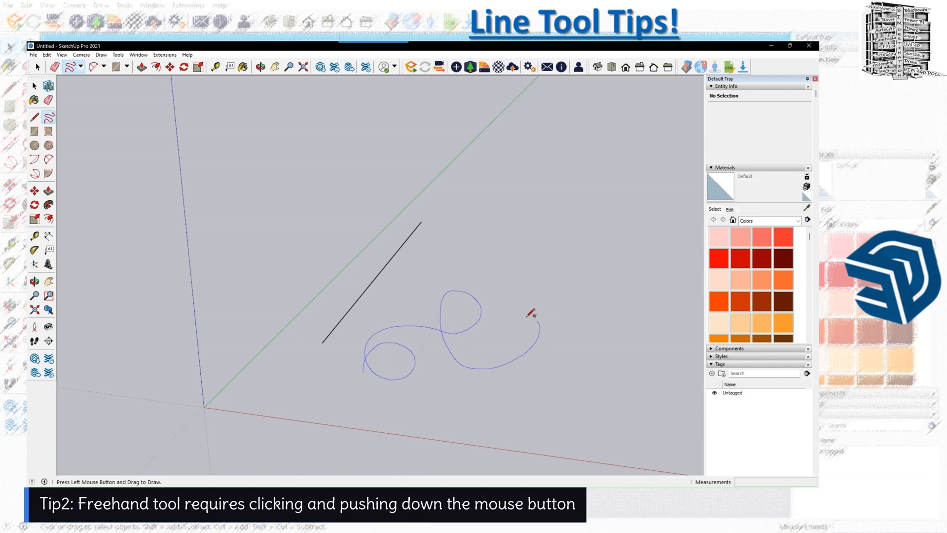
# - Sketch a looping closed freehand curve beside the line so it fills with gray faces
pyautogui.moveTo(532, 315); pyautogui.dragTo(365, 367)
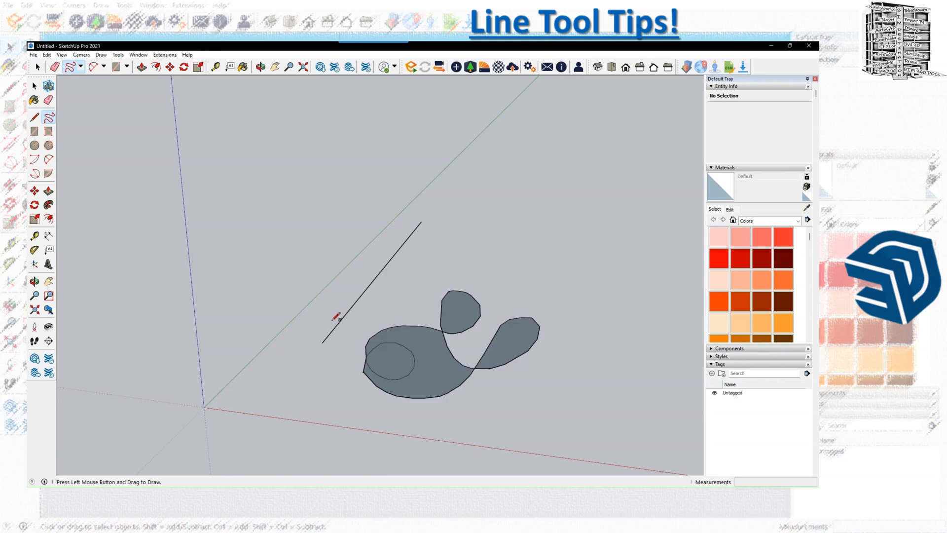
pyautogui.moveTo(423, 275)
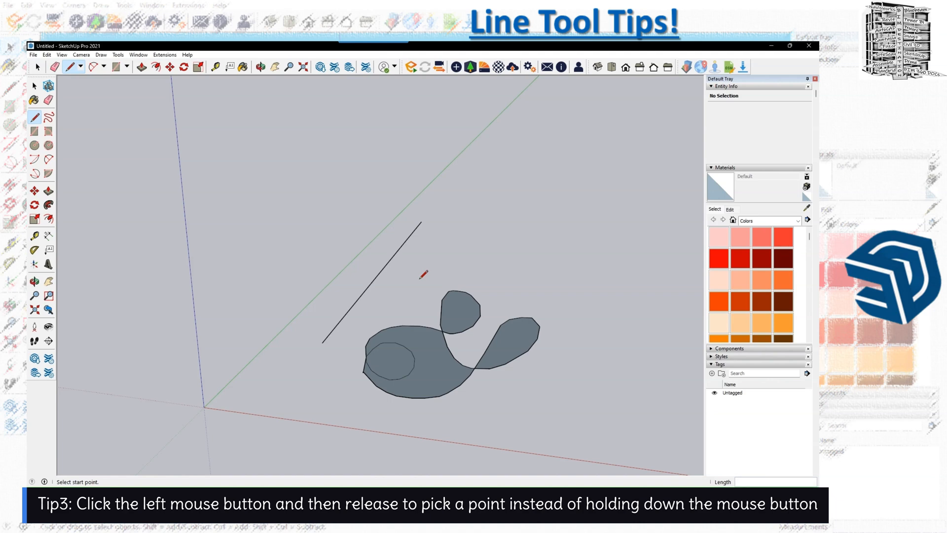
pyautogui.click(418, 279)
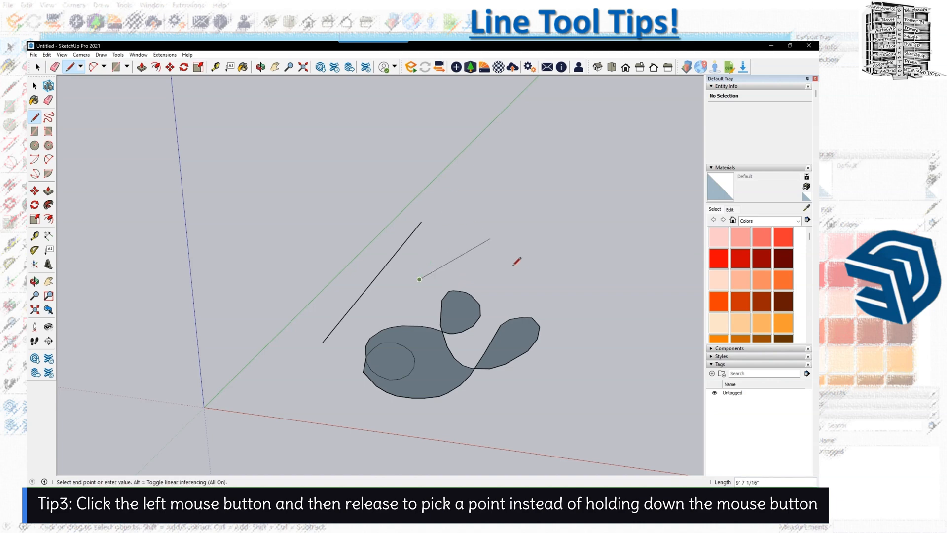
pyautogui.moveTo(498, 225)
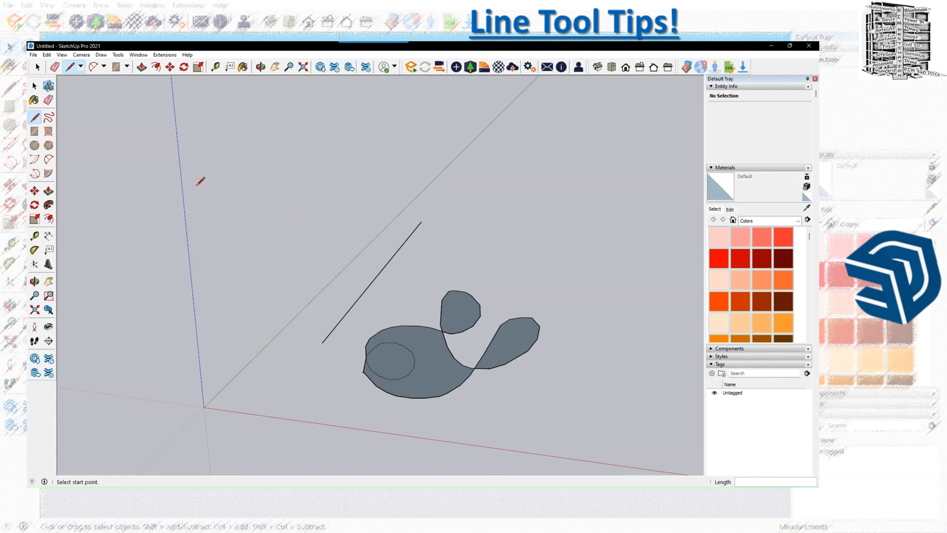
# - Select the diagonal edge and then a gray freehand face to read their Entity Info
pyautogui.click(34, 86)
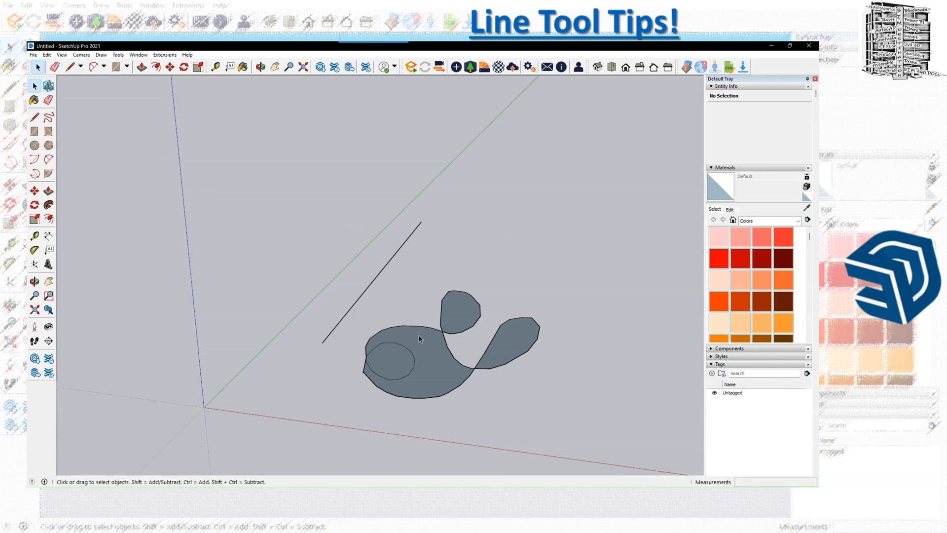
pyautogui.click(372, 281)
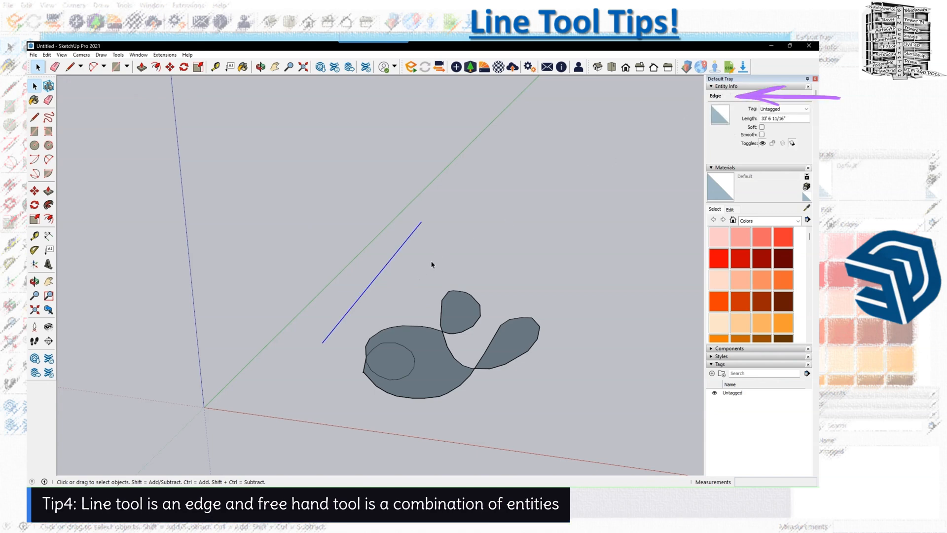
pyautogui.moveTo(475, 244)
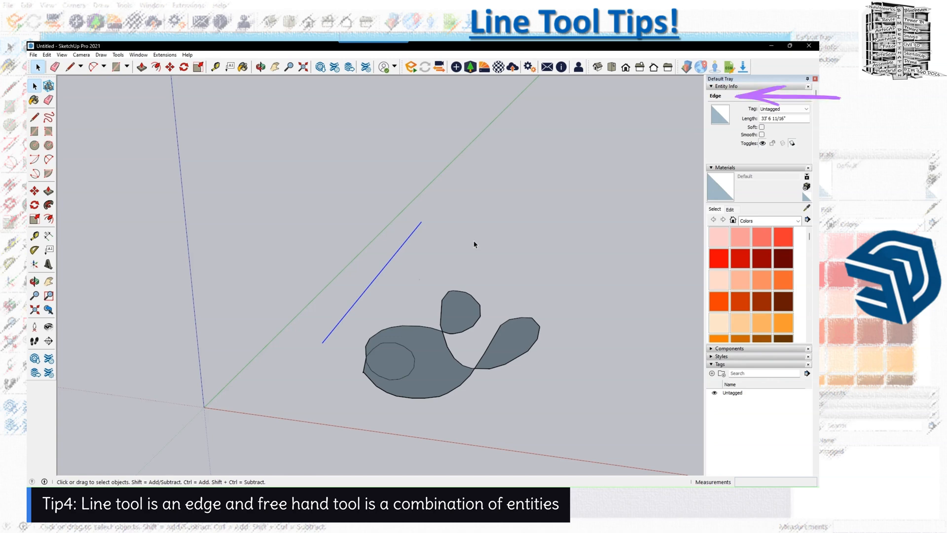
pyautogui.moveTo(718, 105)
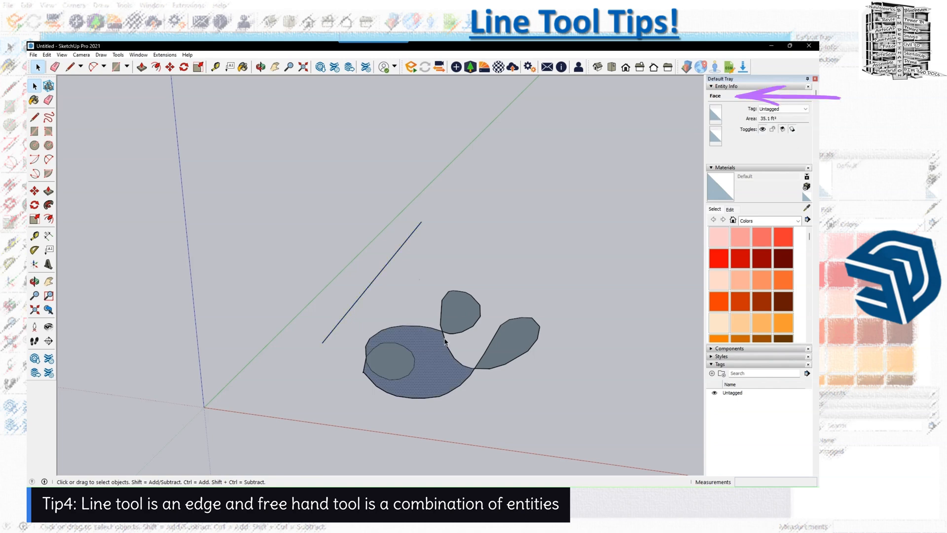
pyautogui.click(445, 339)
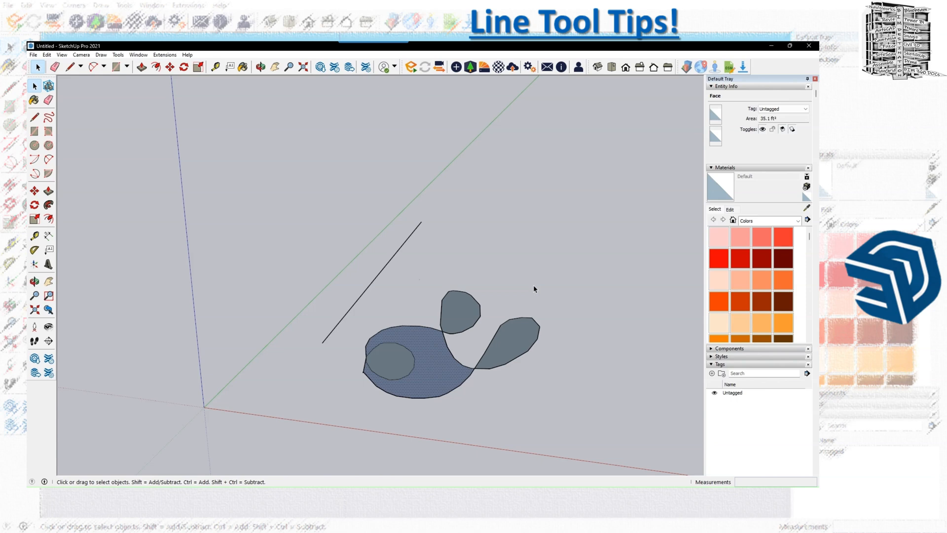
pyautogui.moveTo(404, 246)
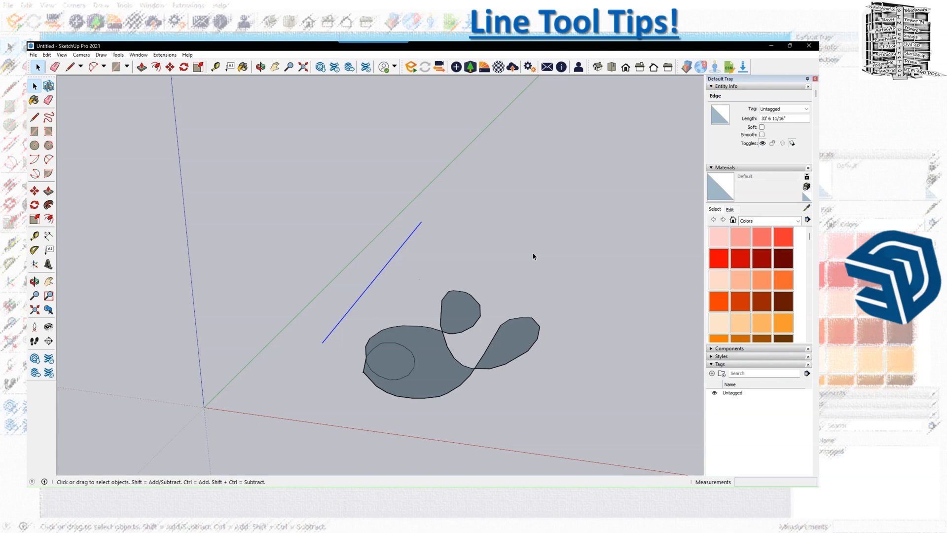
pyautogui.moveTo(162, 214)
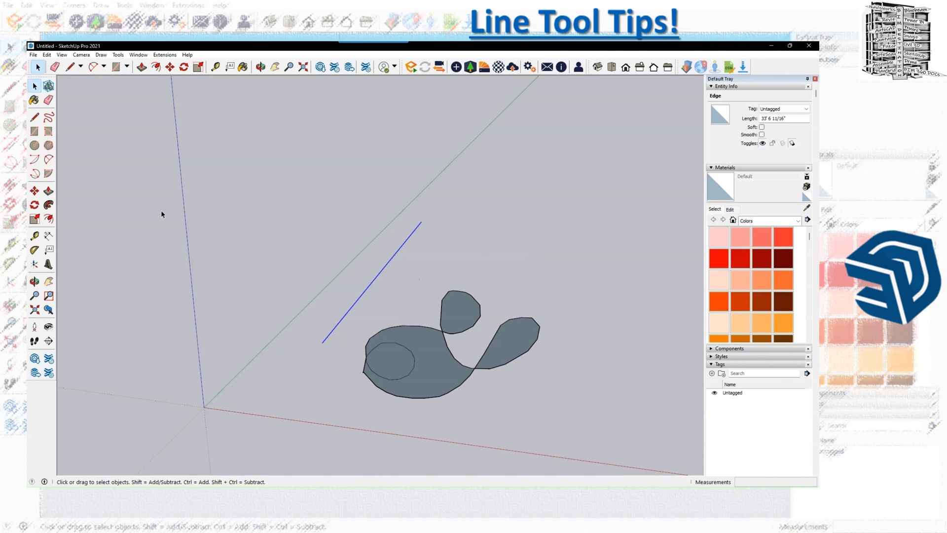
# - Switch to the Line tool to begin a new edge beside the diagonal one
pyautogui.click(71, 66)
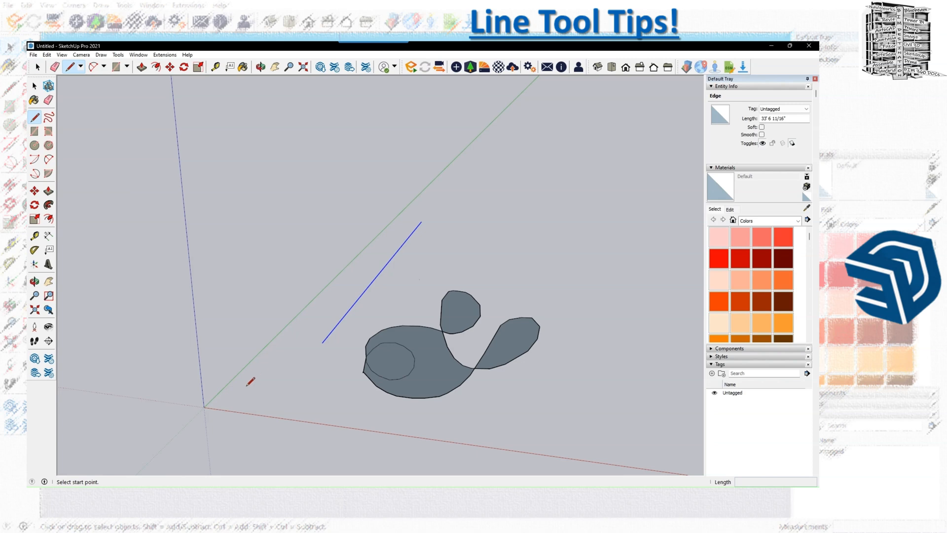
pyautogui.moveTo(257, 382)
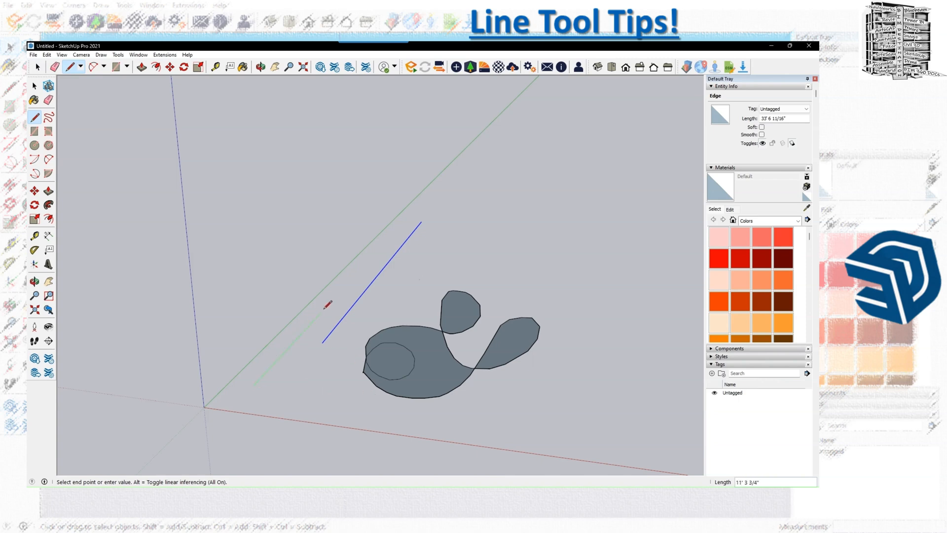
pyautogui.moveTo(333, 300)
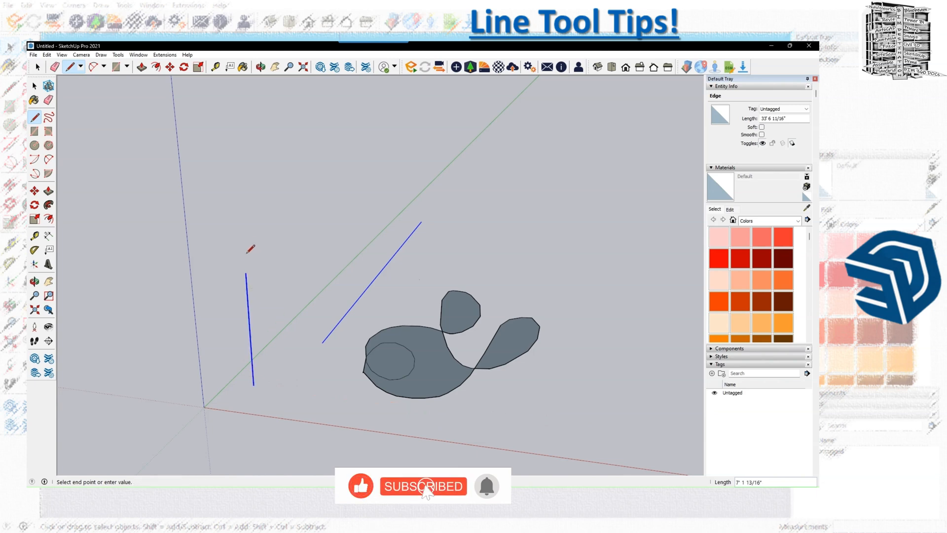
pyautogui.moveTo(234, 230)
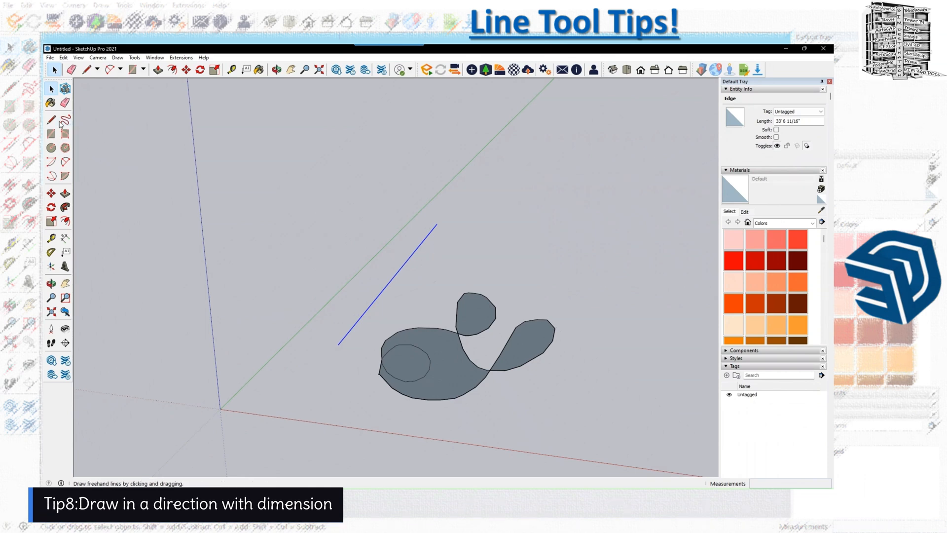
# - Draw a zigzag of three connected segments above the gray shape with the Line tool
pyautogui.click(87, 69)
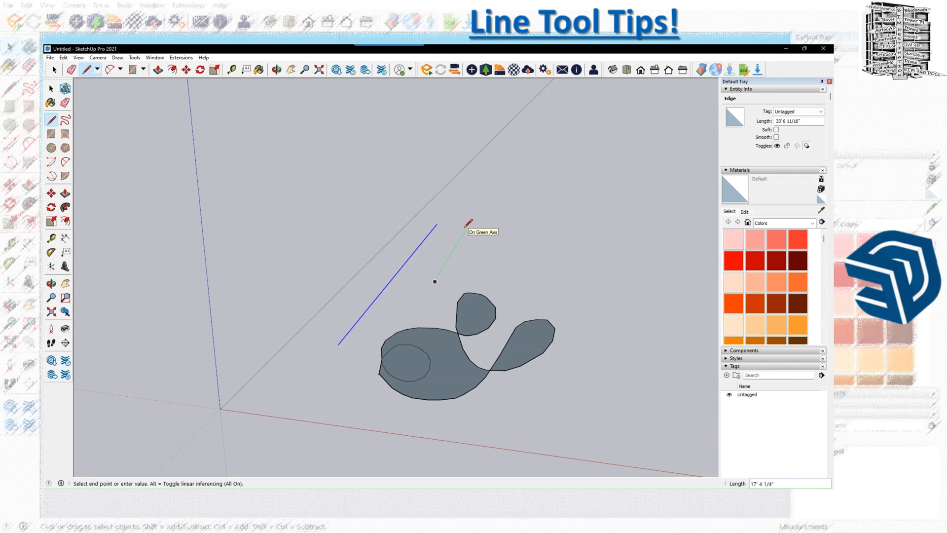
pyautogui.moveTo(435, 208)
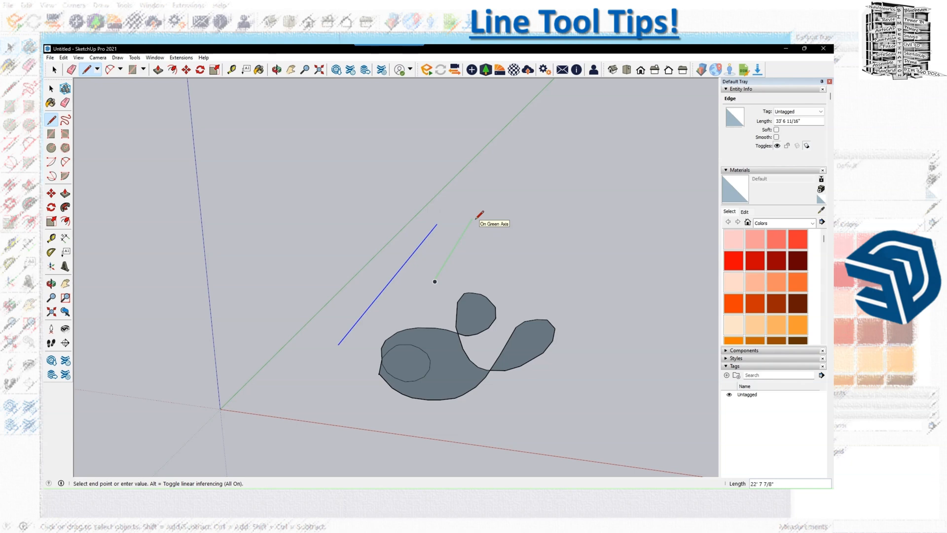
pyautogui.moveTo(731, 482)
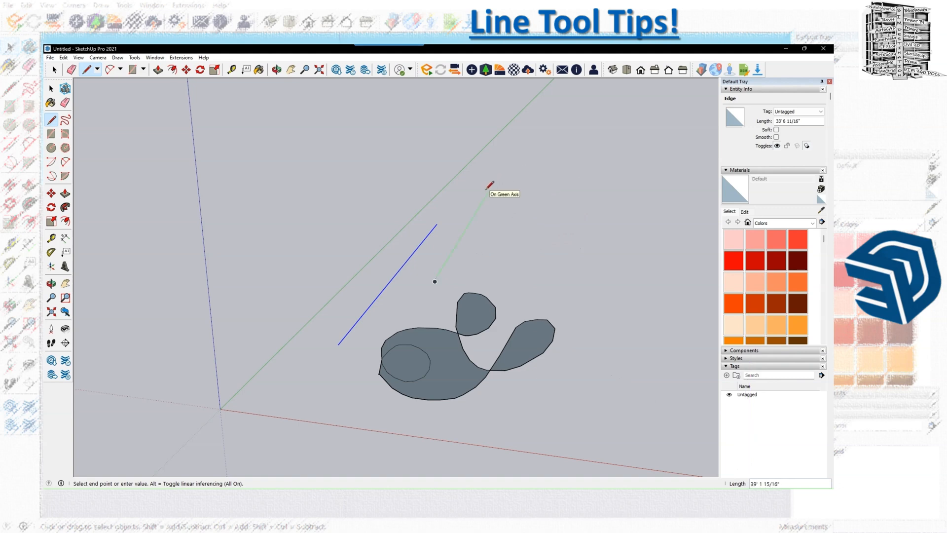
pyautogui.write('1')
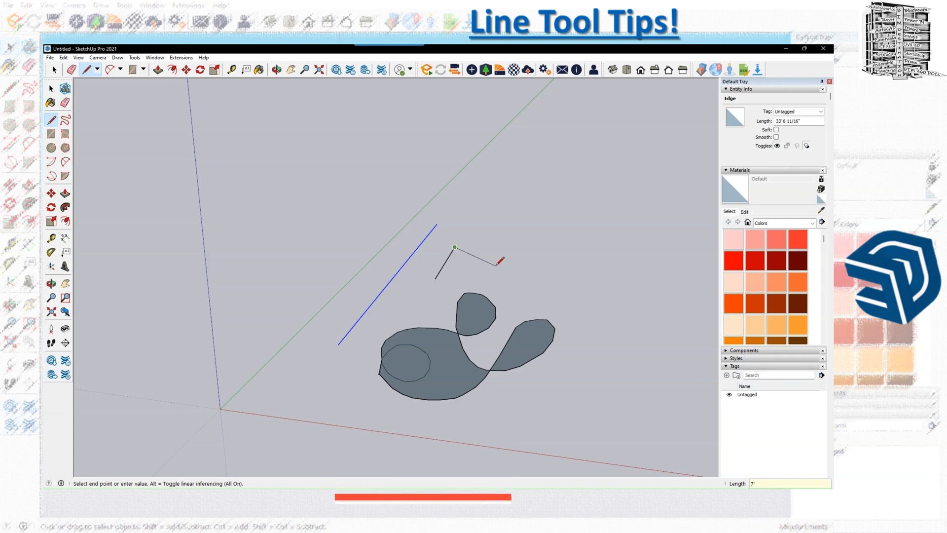
pyautogui.click(495, 264)
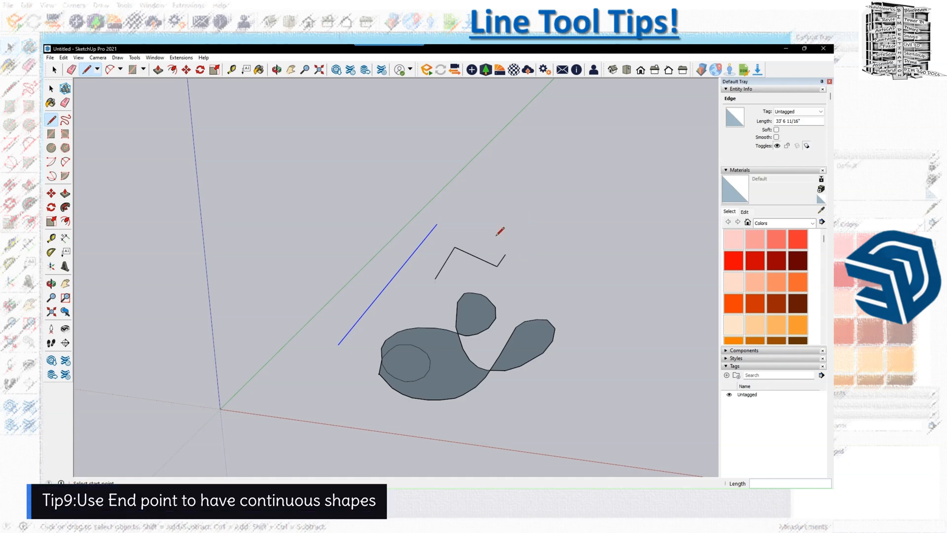
pyautogui.moveTo(507, 251)
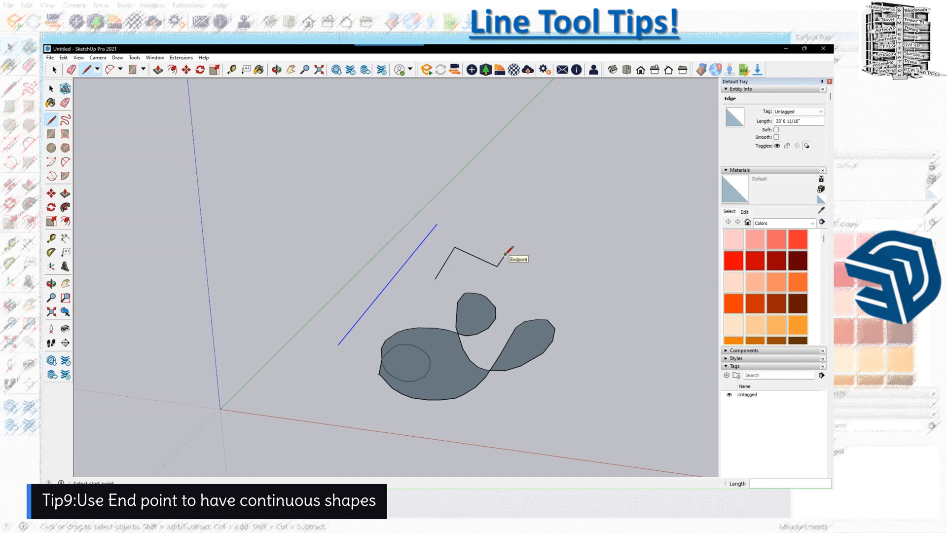
pyautogui.moveTo(509, 250)
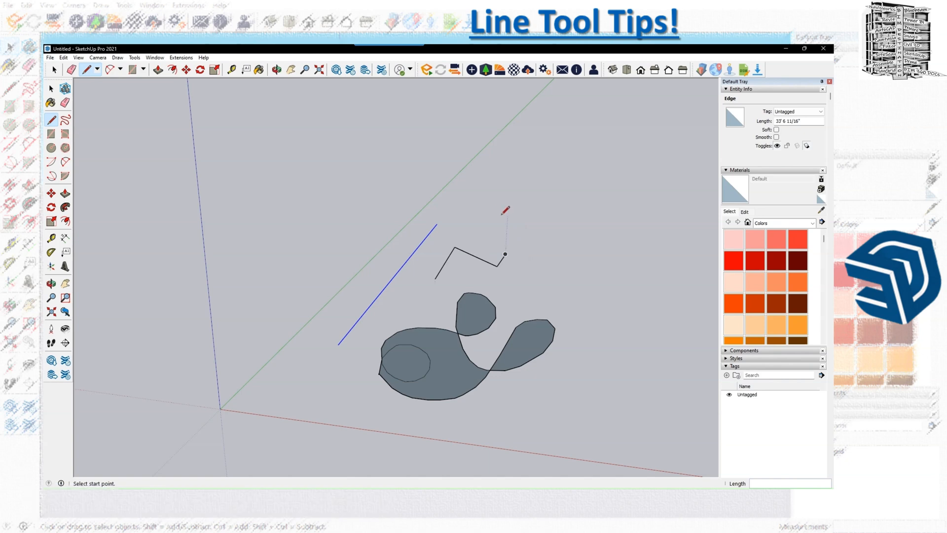
pyautogui.moveTo(506, 253)
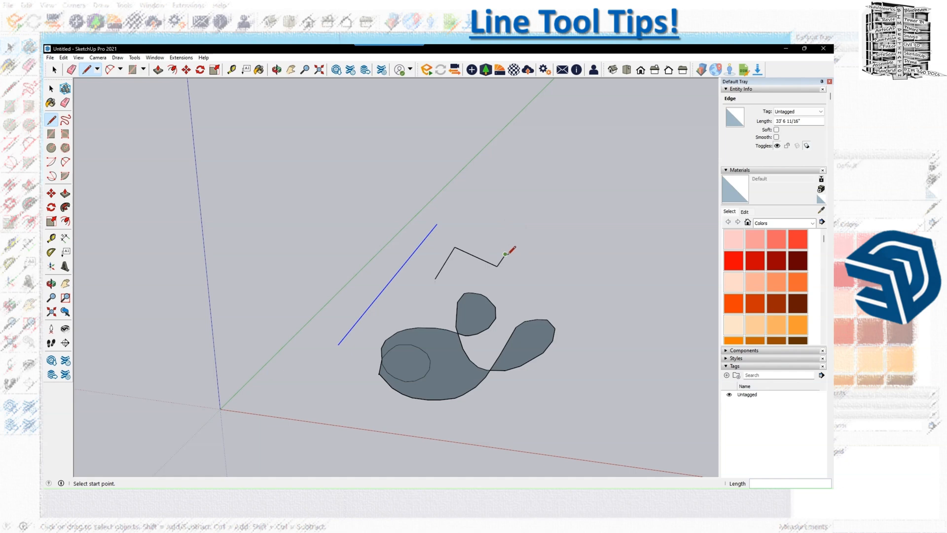
pyautogui.moveTo(509, 250)
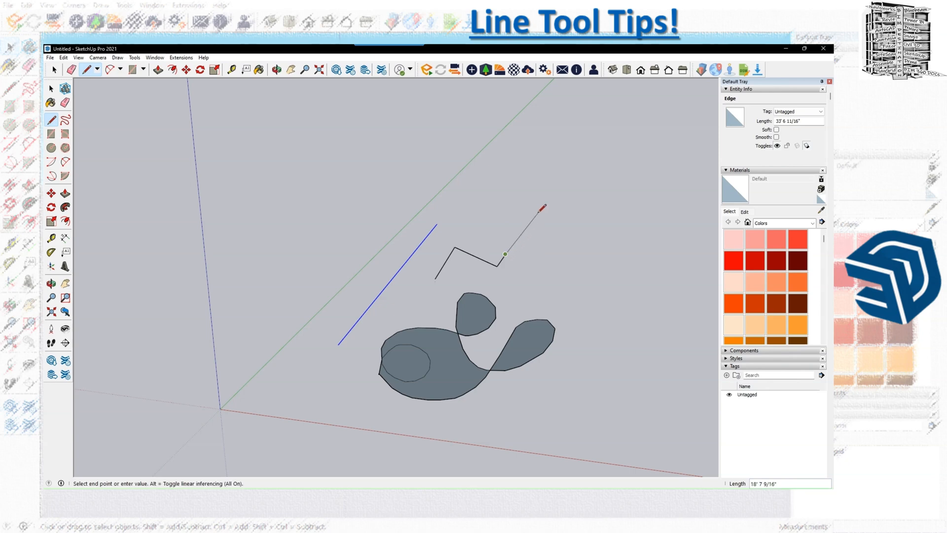
# - Extend the zigzag from its last endpoint with an 8' segment
pyautogui.write("8'")
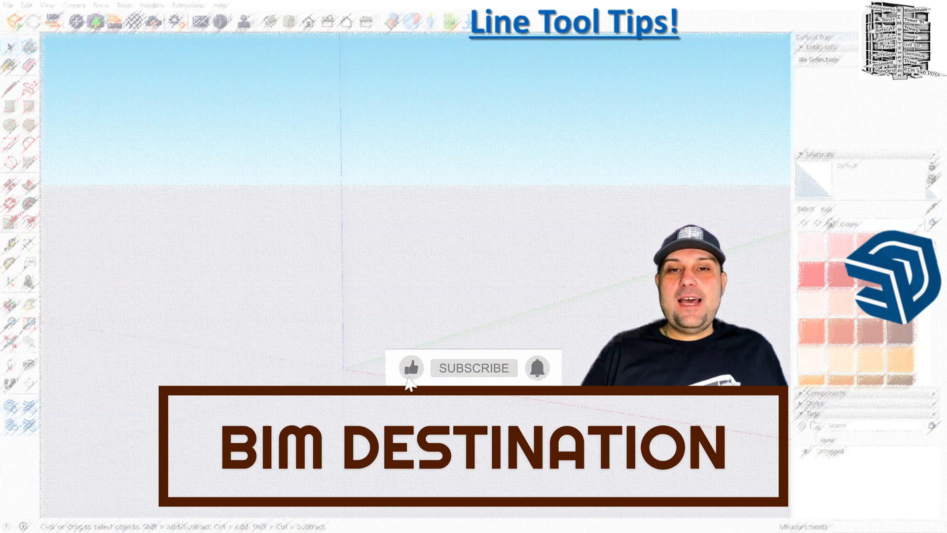
pyautogui.click(410, 367)
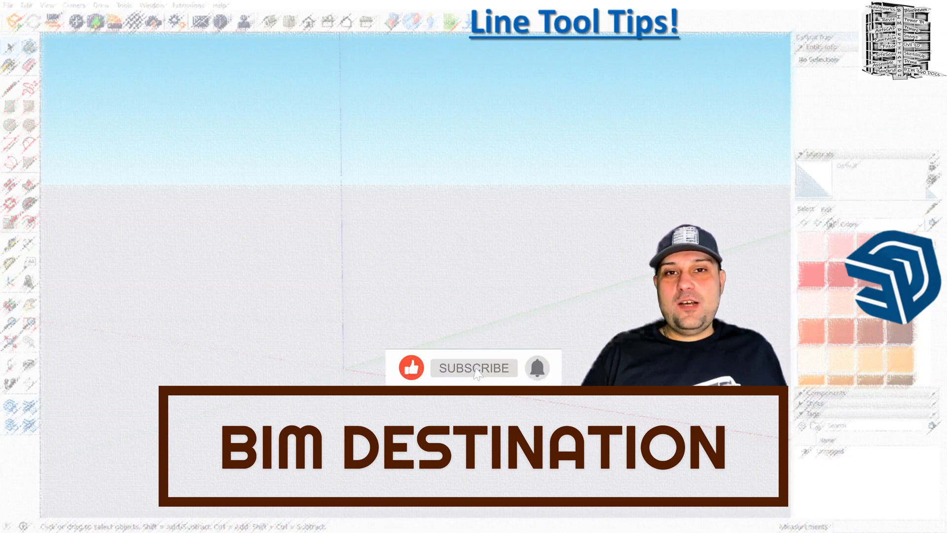